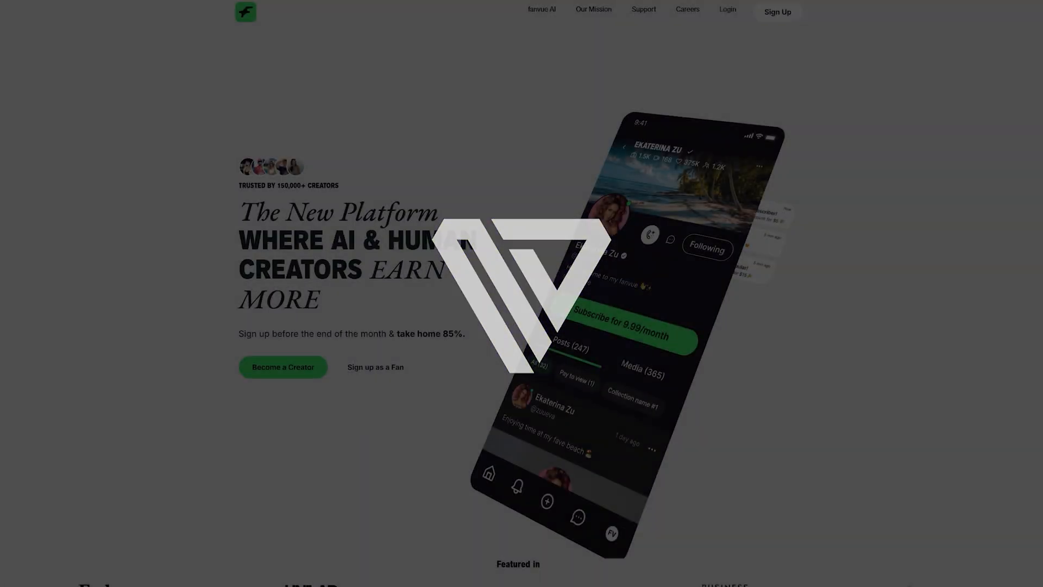
# - Scroll through the Qwen-Image-Edit-2509 announcement, then switch to the Next Diffusion pose-change tutorial
pyautogui.scroll(-3)
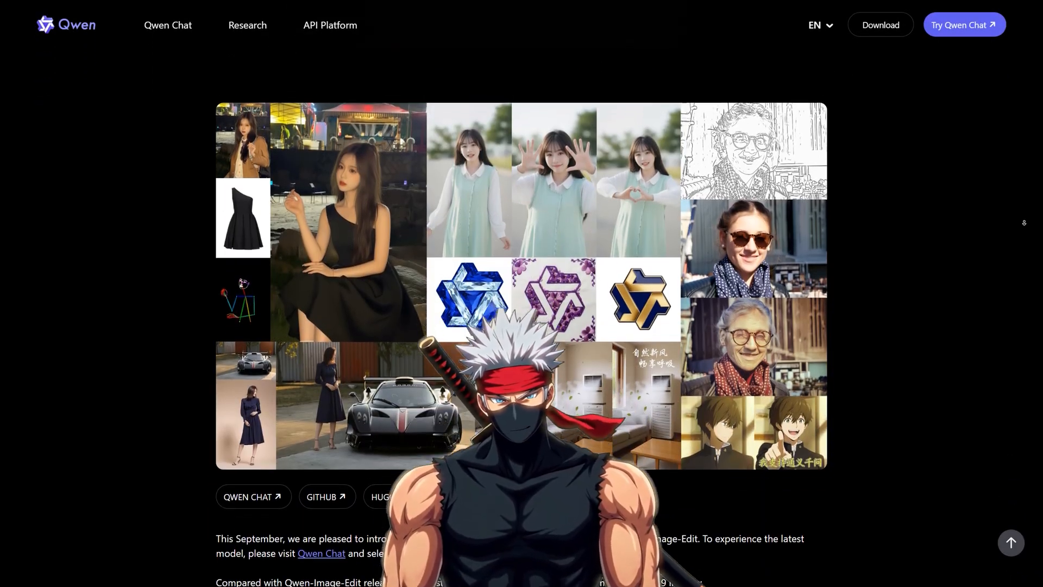
pyautogui.scroll(-3)
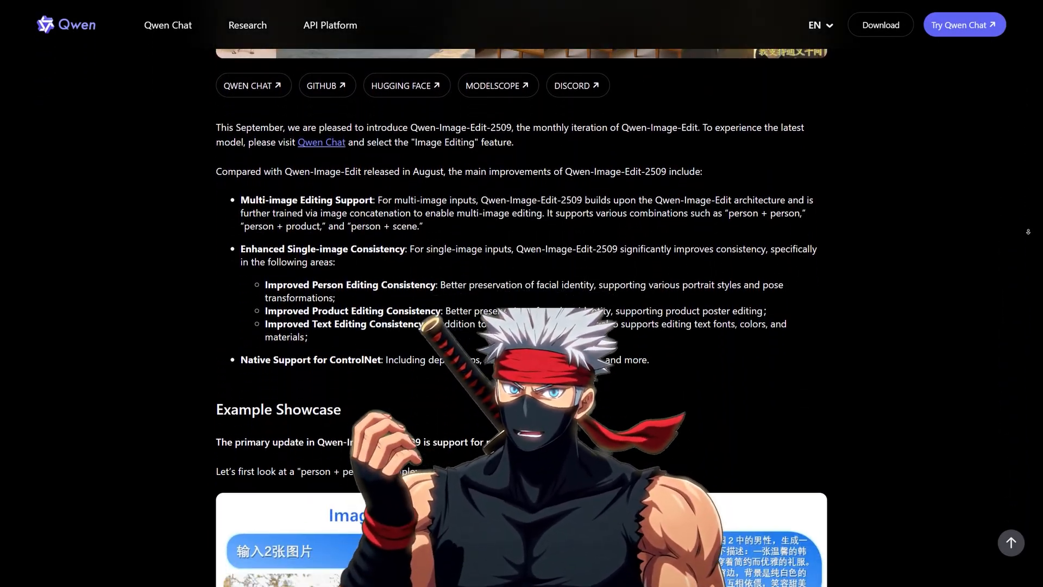
pyautogui.scroll(-3)
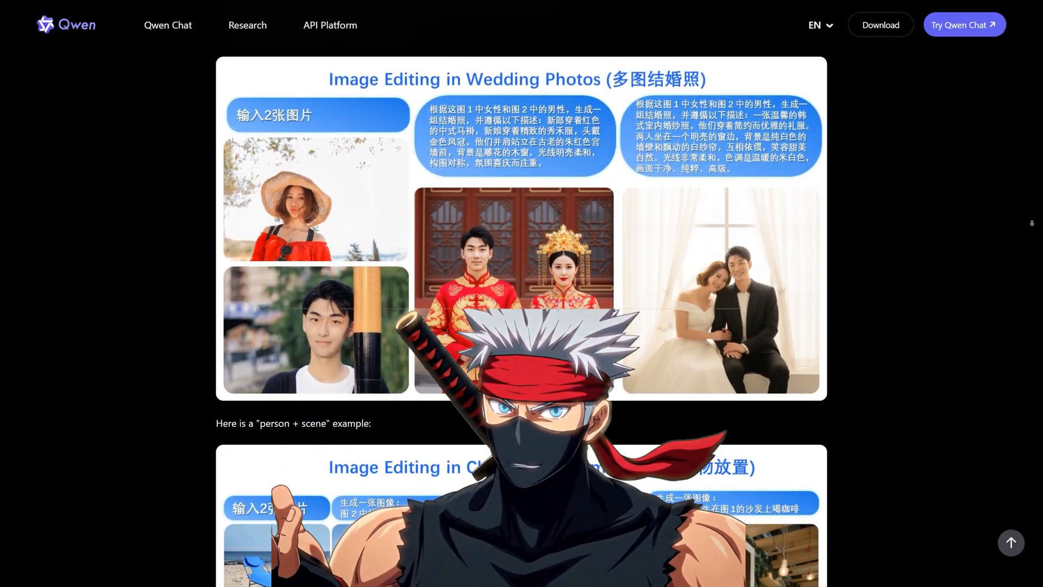
pyautogui.scroll(-3)
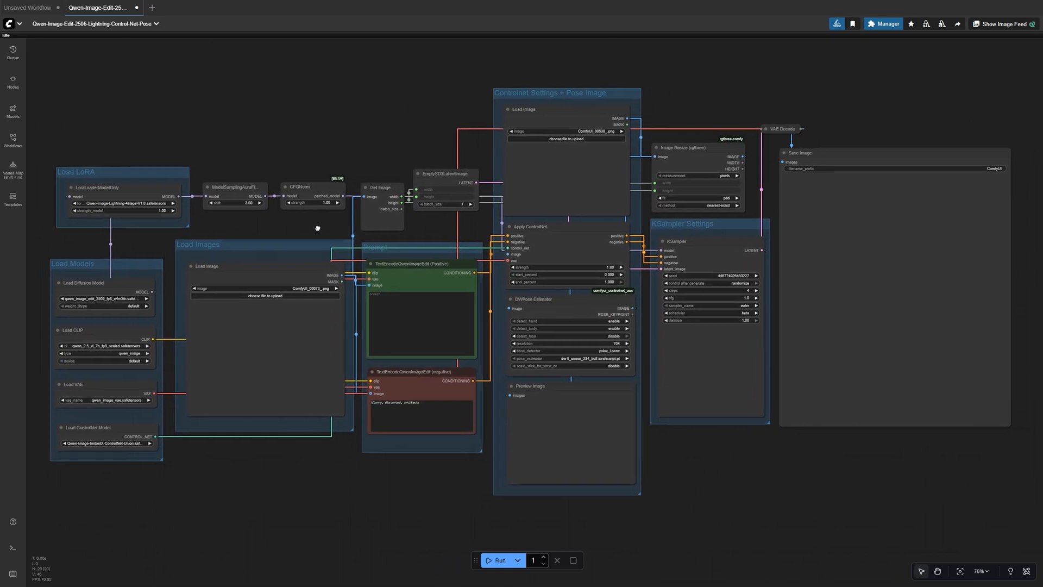
pyautogui.click(883, 24)
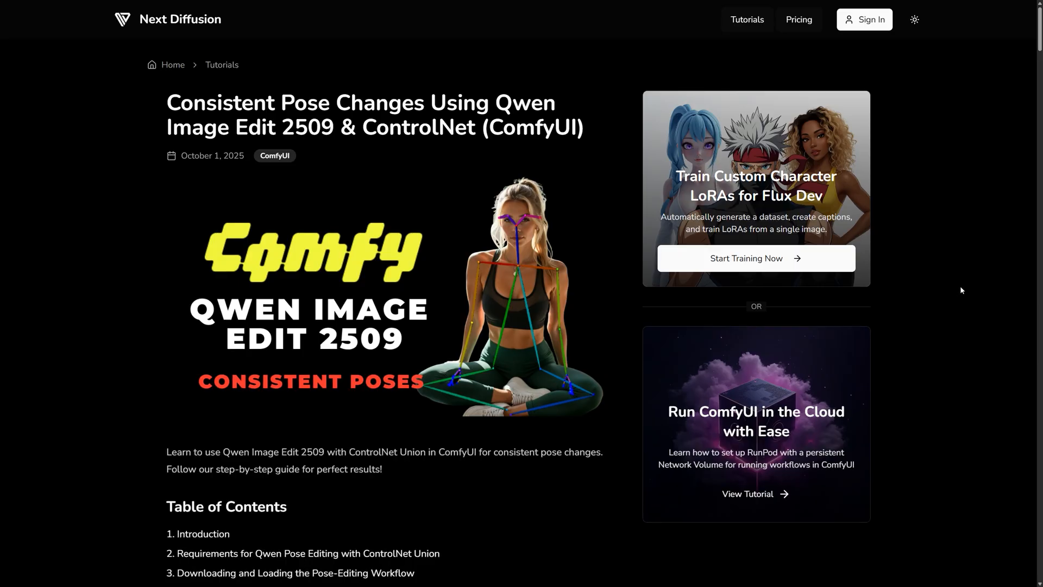
# - Scroll to the Requirement 2 model table and open the qwen_2.5_vl_7b_fp8_scaled.safetensors download page
pyautogui.scroll(-3)
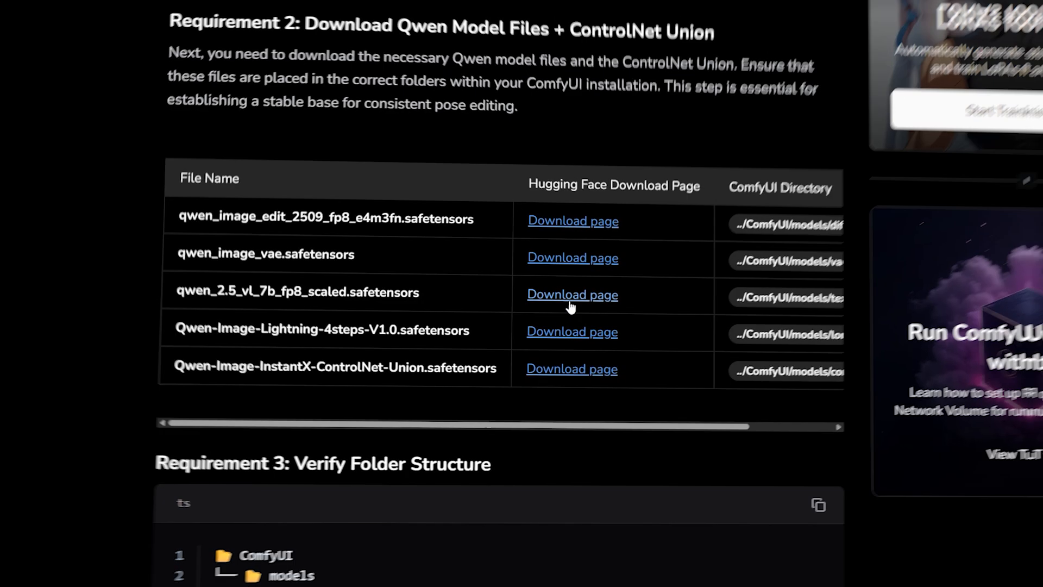
pyautogui.click(572, 294)
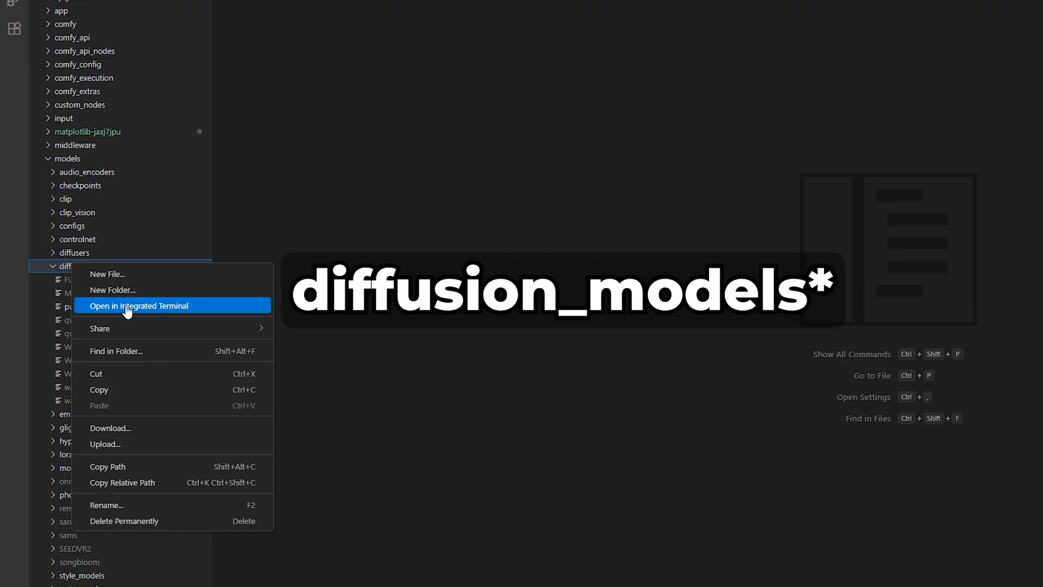
# - Open a terminal in diffusion_models and enter wget with the Comfy-Org Qwen-Image-Edit Hugging Face link
pyautogui.click(138, 306)
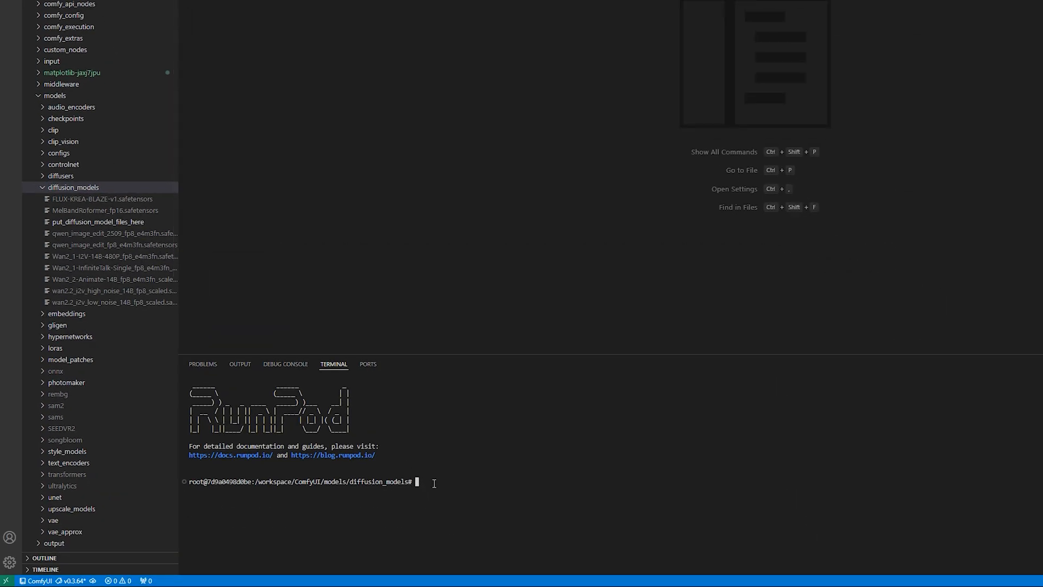
pyautogui.write('wget')
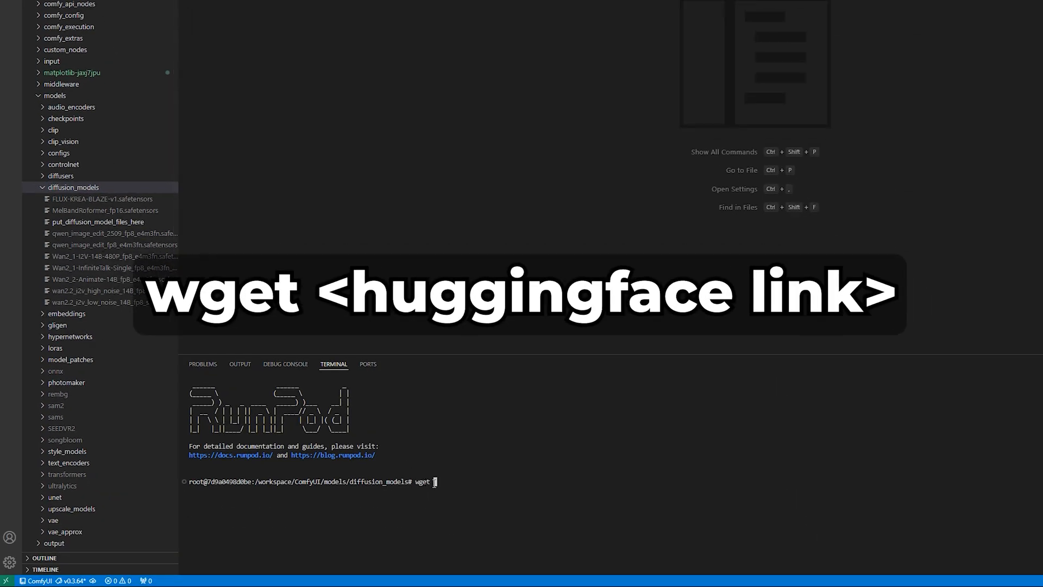
pyautogui.write('https://huggingface.co/Comfy-Org/Qwen-Image-Edit_ComfyUI/resolve/main/split_files/diffusion_models/qwen_image_edit_2509_fp8_e4m3fn.safetensors')
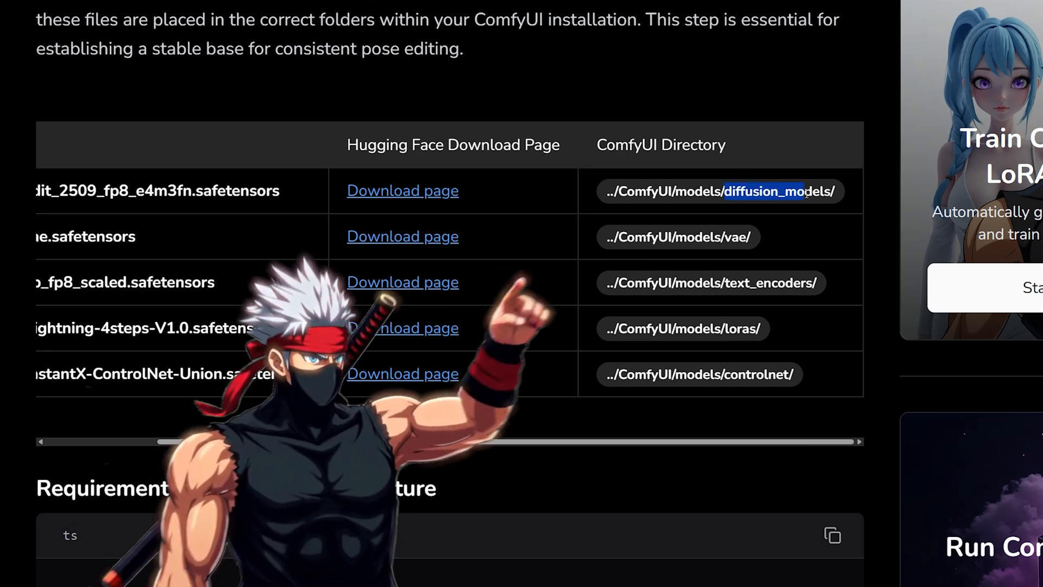
# - Select the diffusion_models path in the tutorial table to review where each file belongs
pyautogui.doubleClick(729, 237)
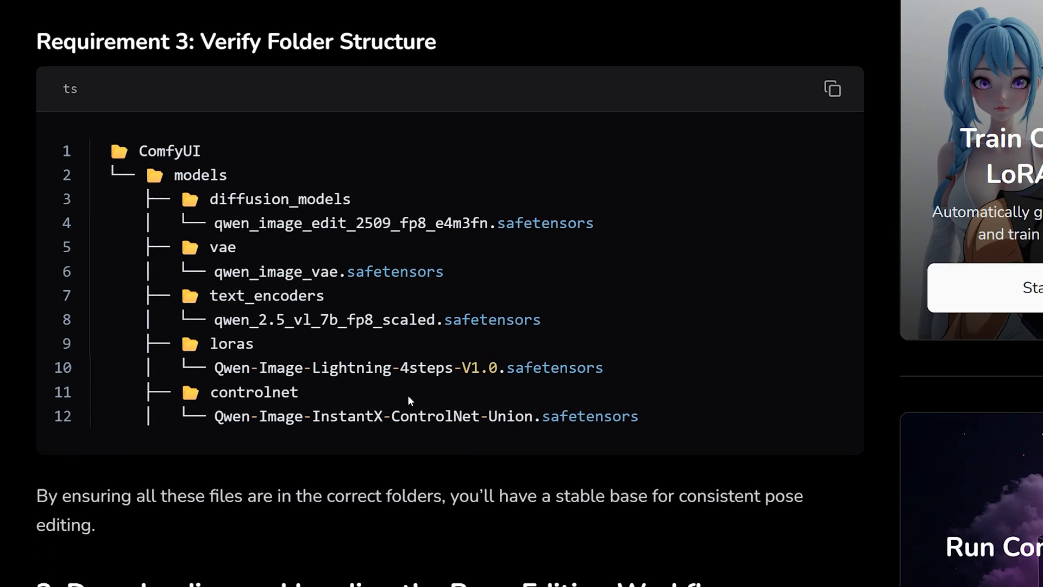
pyautogui.moveTo(626, 441)
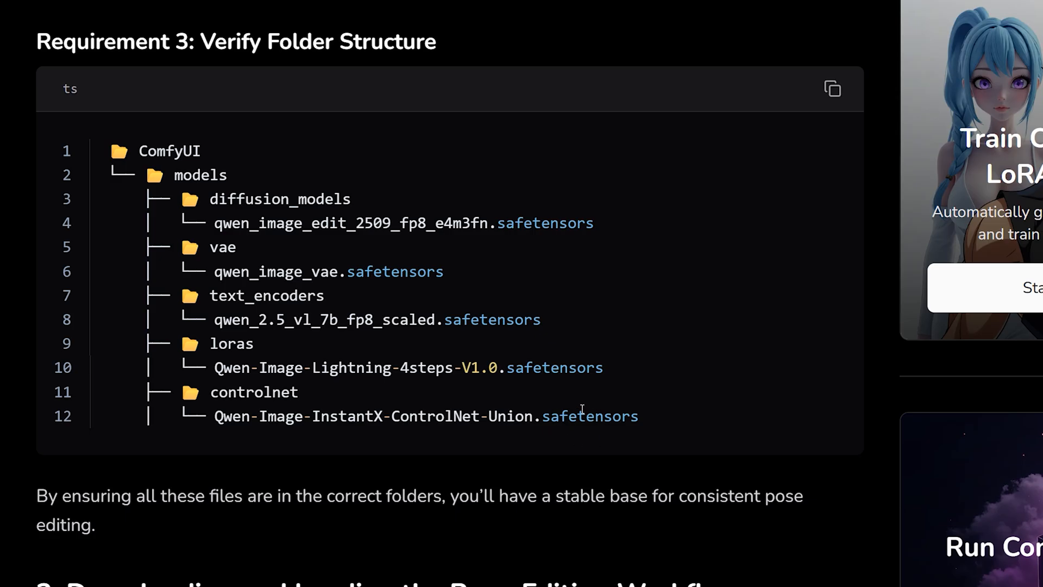
# - Scroll down to the Qwen Image Edit 2509 + ControlNet Union workflow JSON link
pyautogui.scroll(-3)
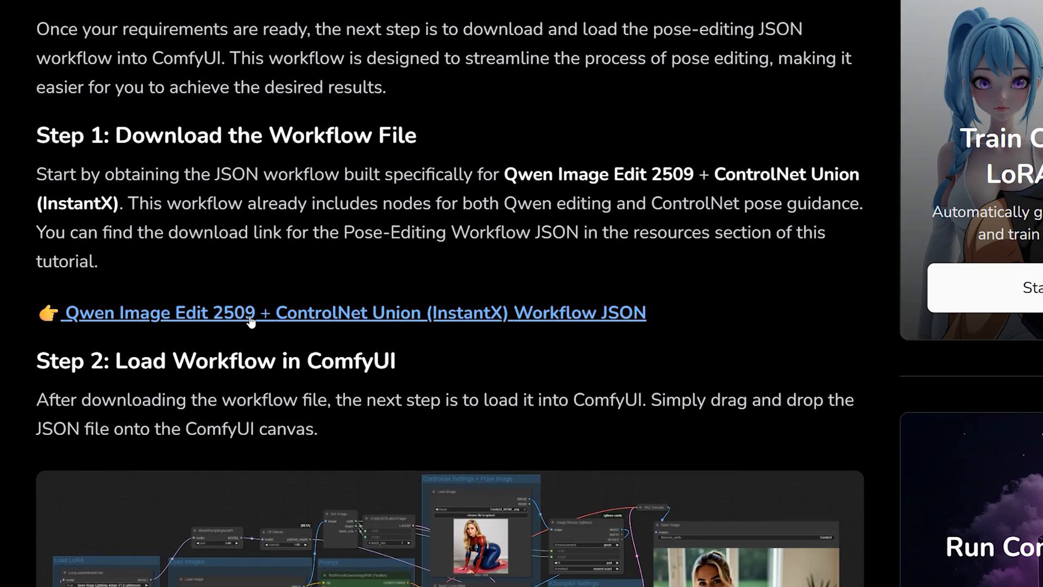
pyautogui.moveTo(326, 321)
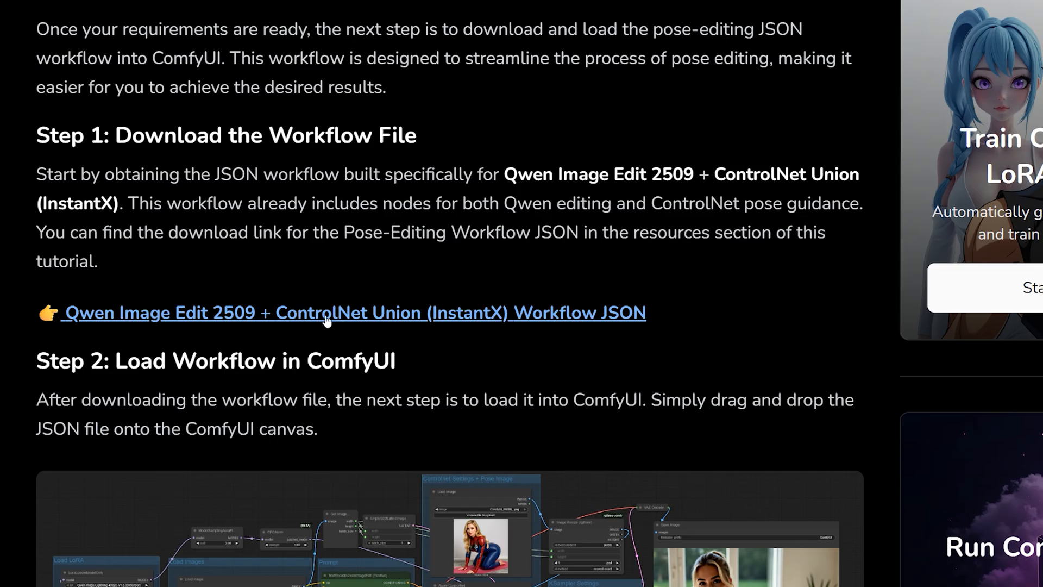
pyautogui.moveTo(471, 251)
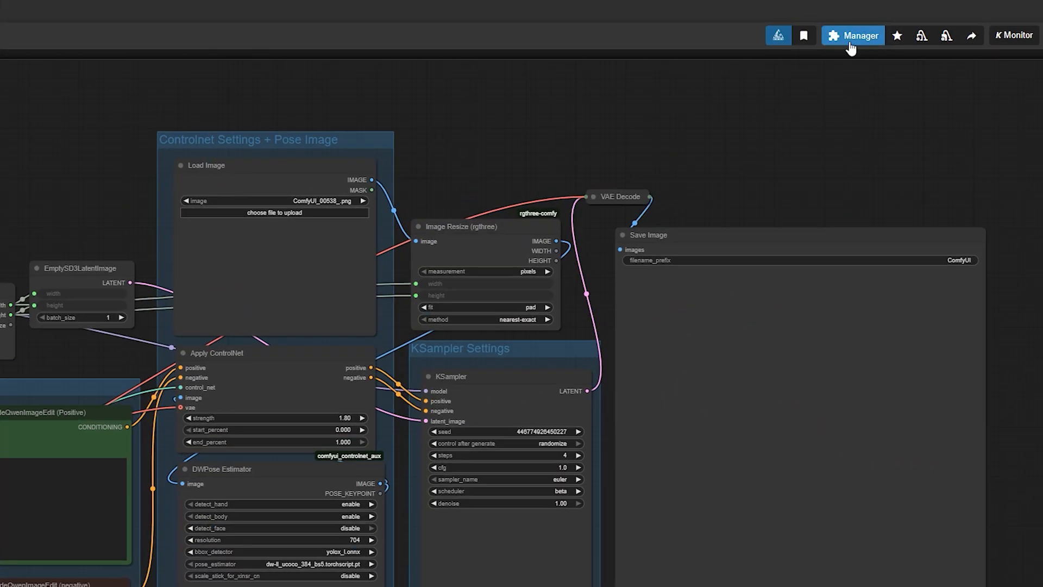
pyautogui.click(853, 36)
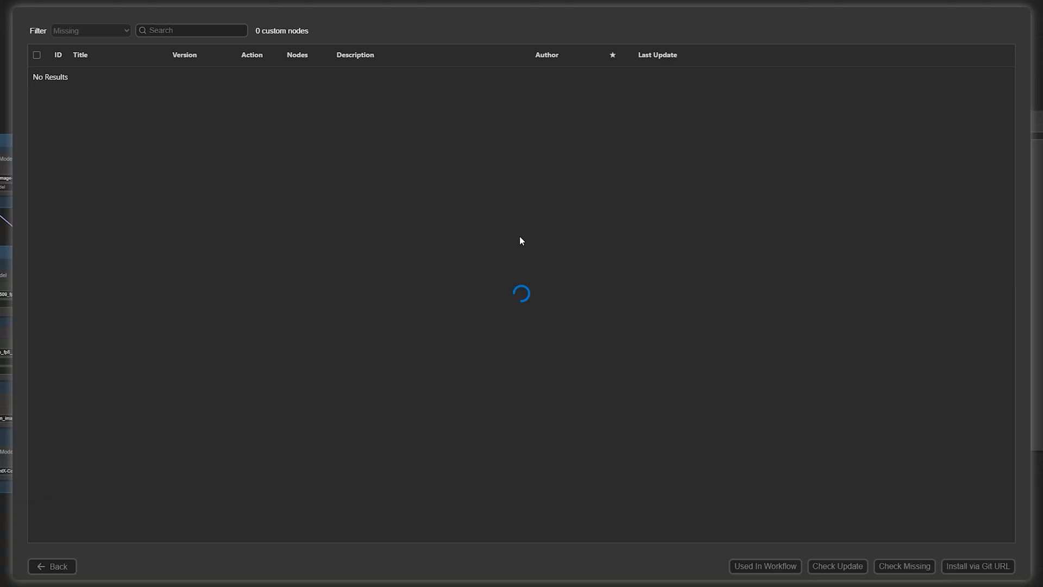
pyautogui.click(91, 29)
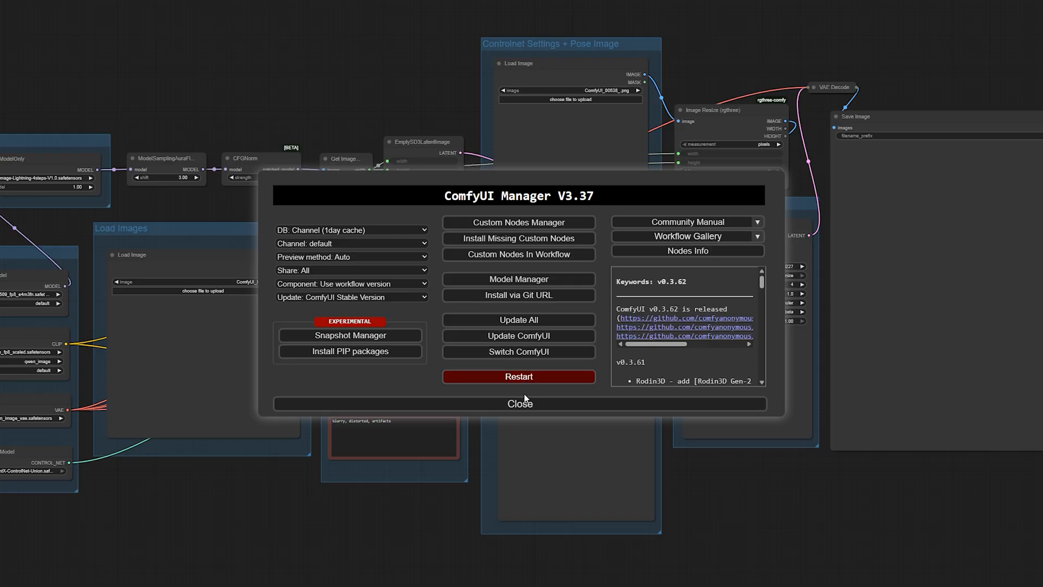
pyautogui.click(518, 403)
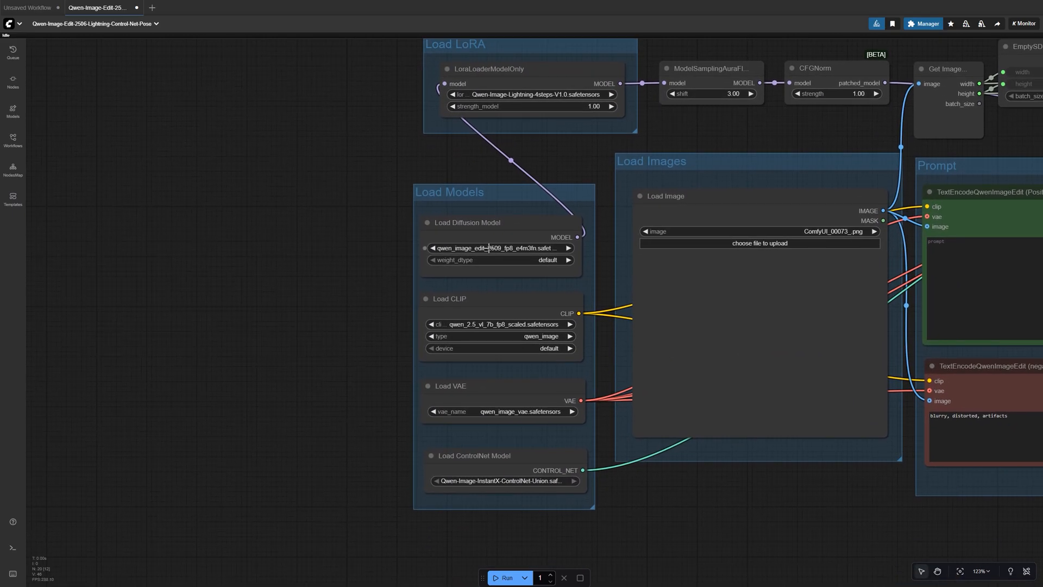
# - Check the loaded diffusion model, then set the Load VAE node to qwen_image_vae.safetensors
pyautogui.click(499, 248)
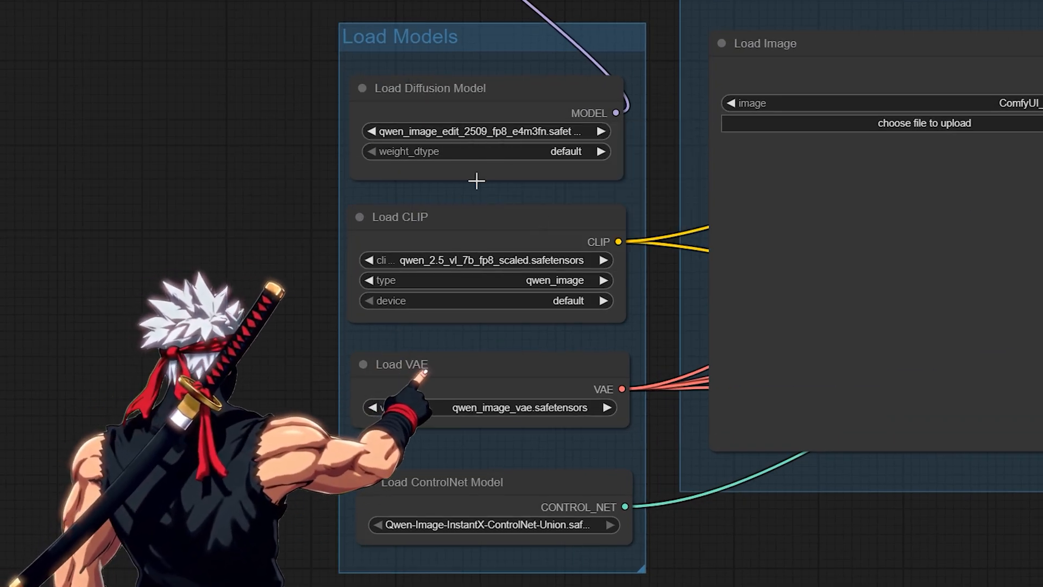
pyautogui.click(488, 407)
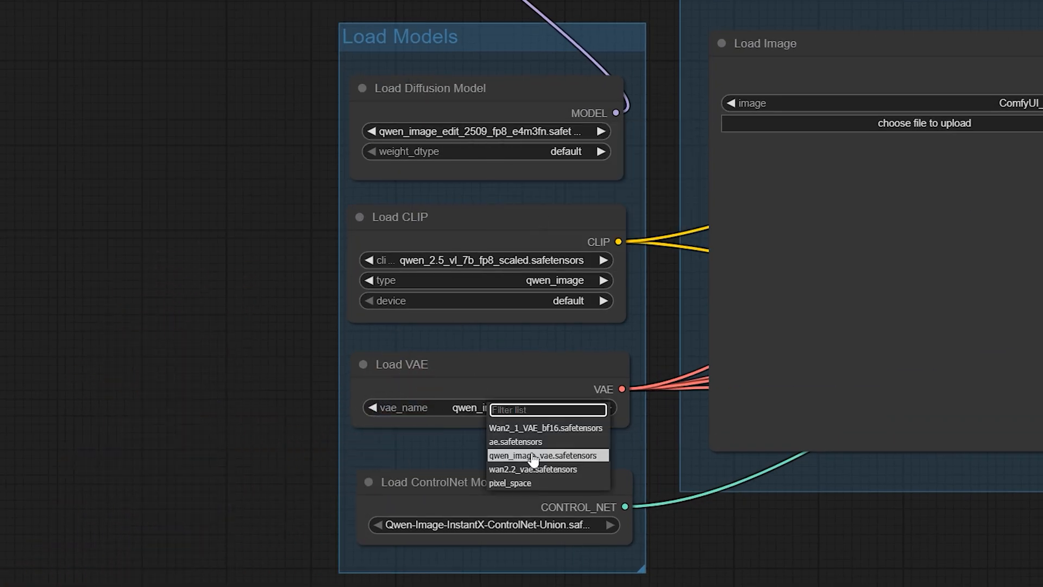
pyautogui.click(483, 261)
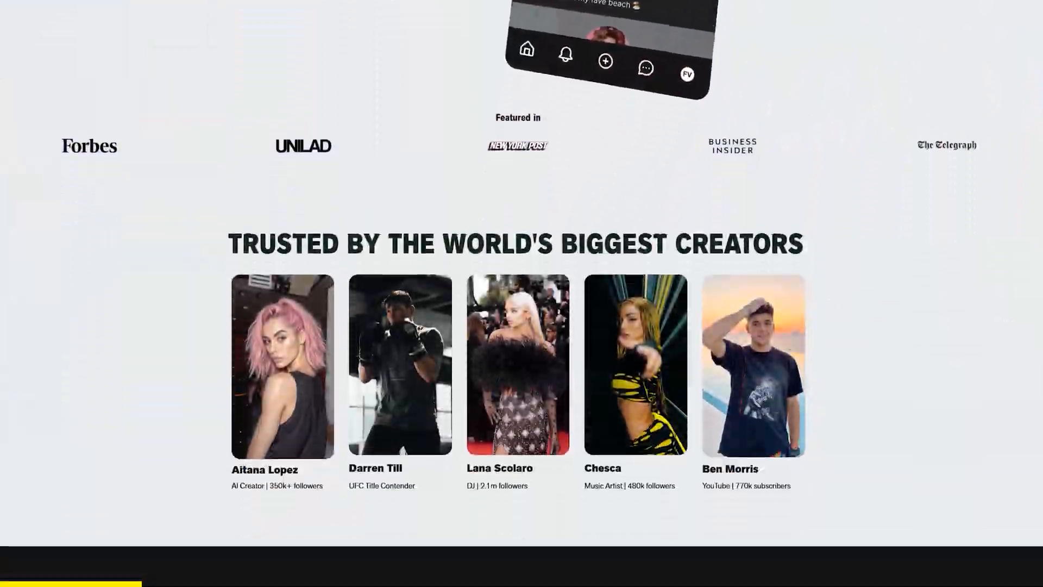
pyautogui.scroll(-3)
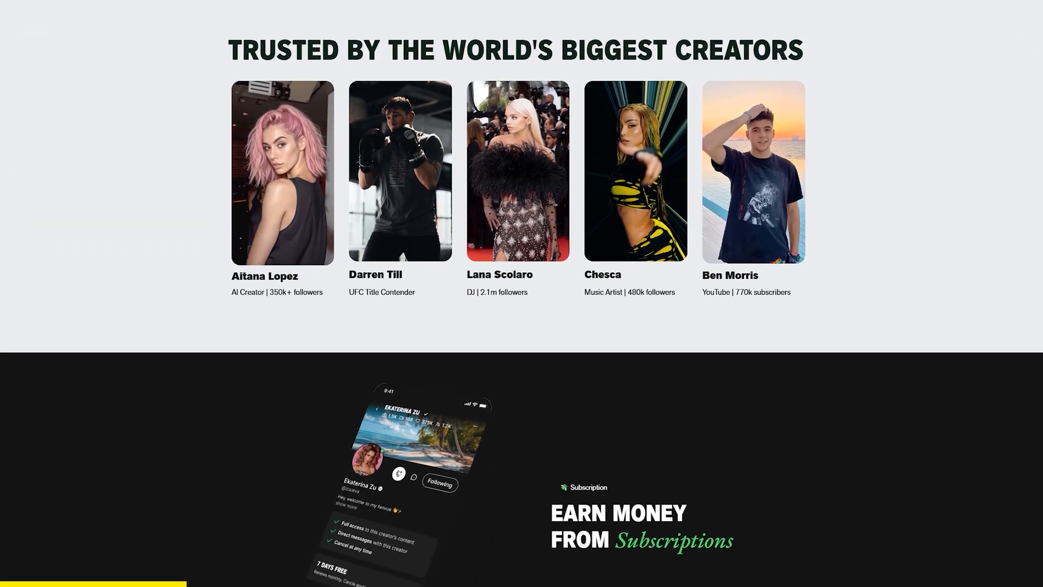
pyautogui.scroll(-3)
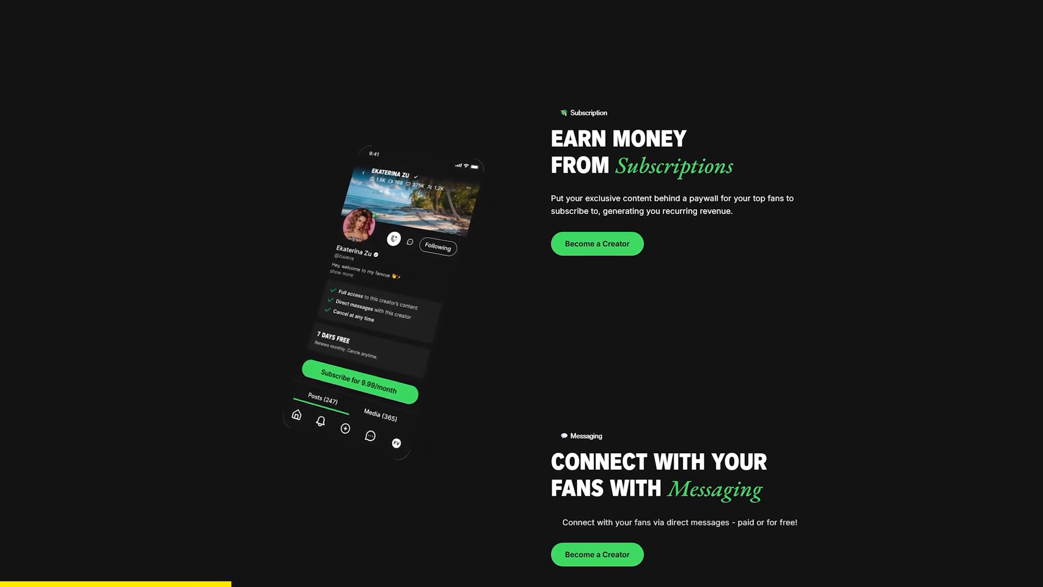
pyautogui.scroll(-3)
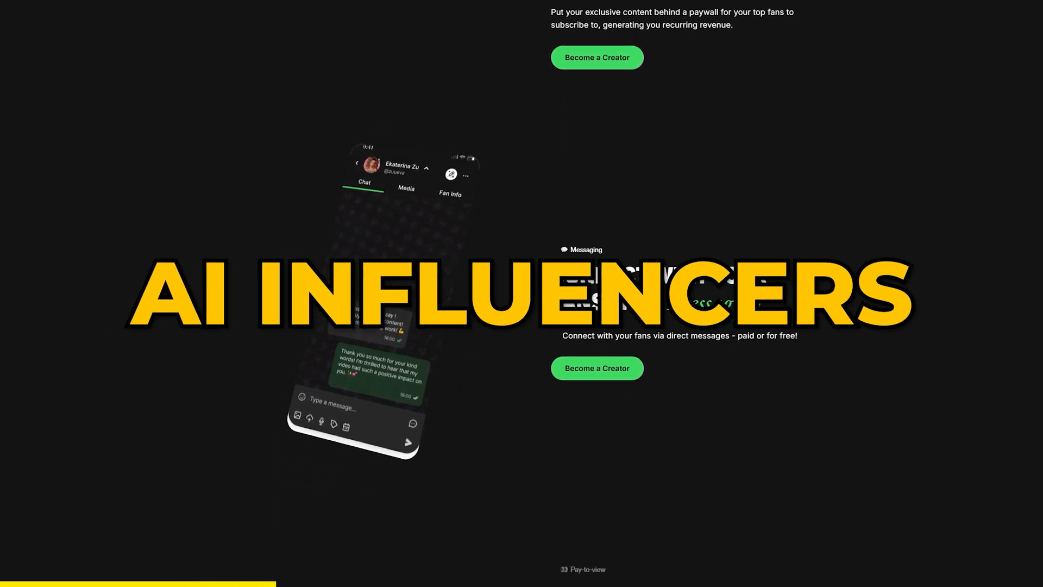
pyautogui.scroll(-3)
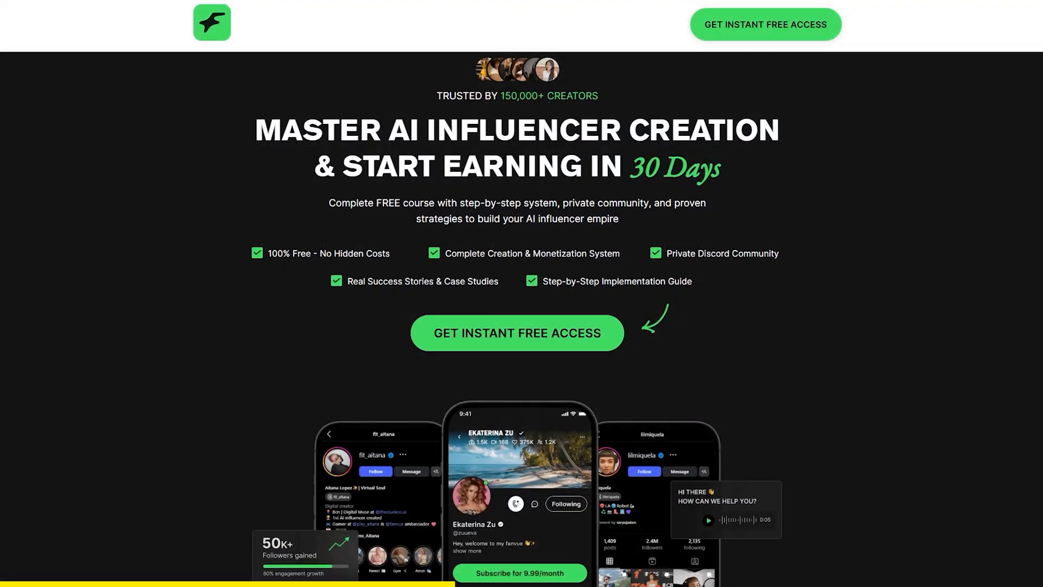
pyautogui.scroll(-3)
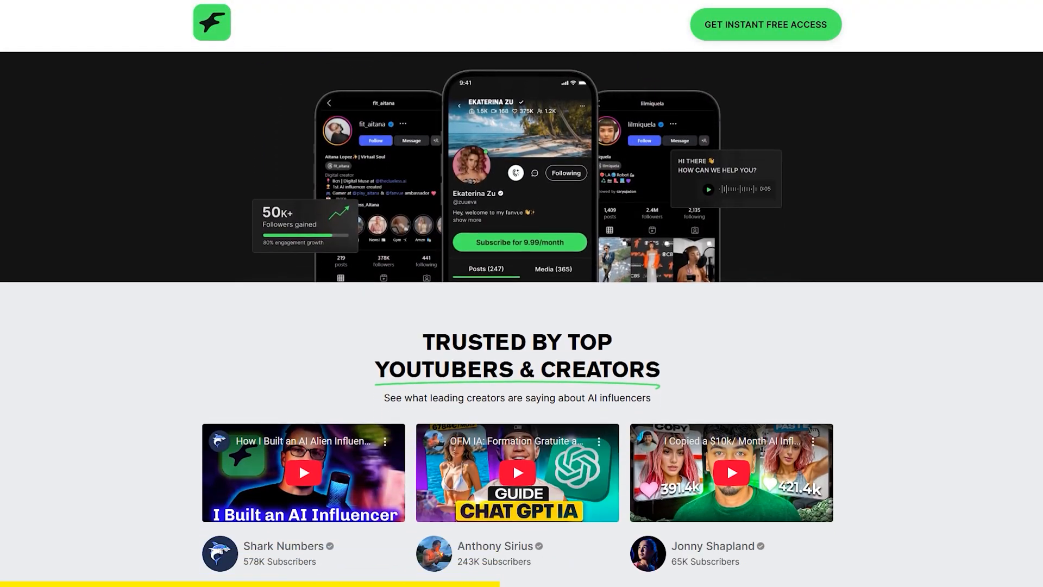
pyautogui.scroll(-3)
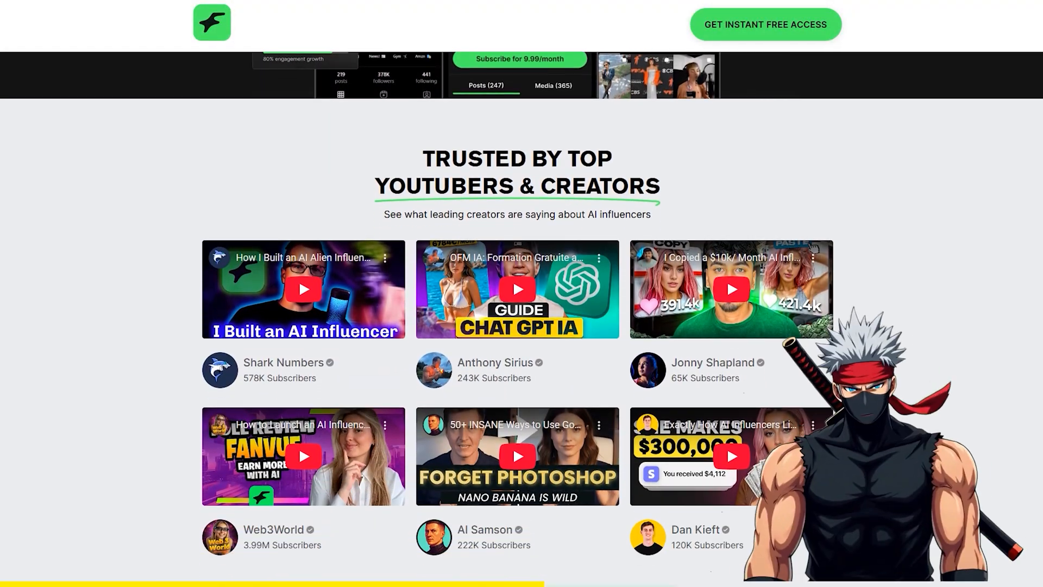
pyautogui.scroll(-3)
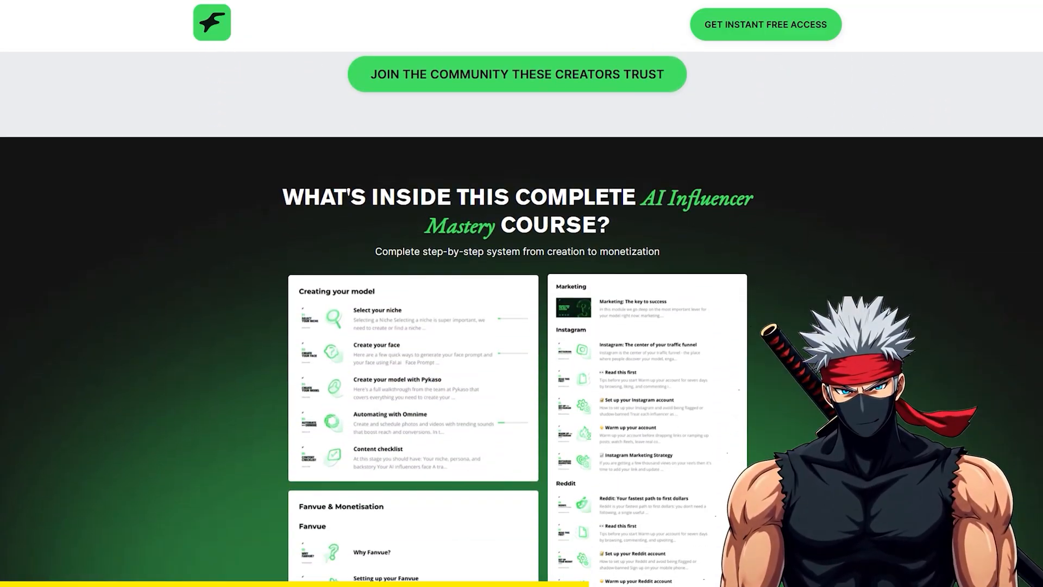
pyautogui.scroll(-3)
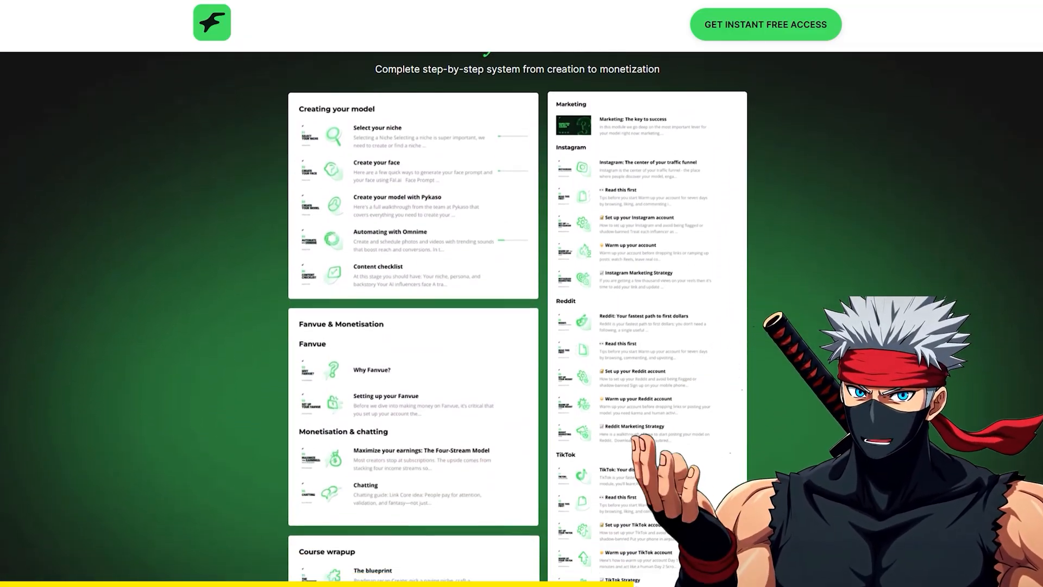
pyautogui.scroll(-3)
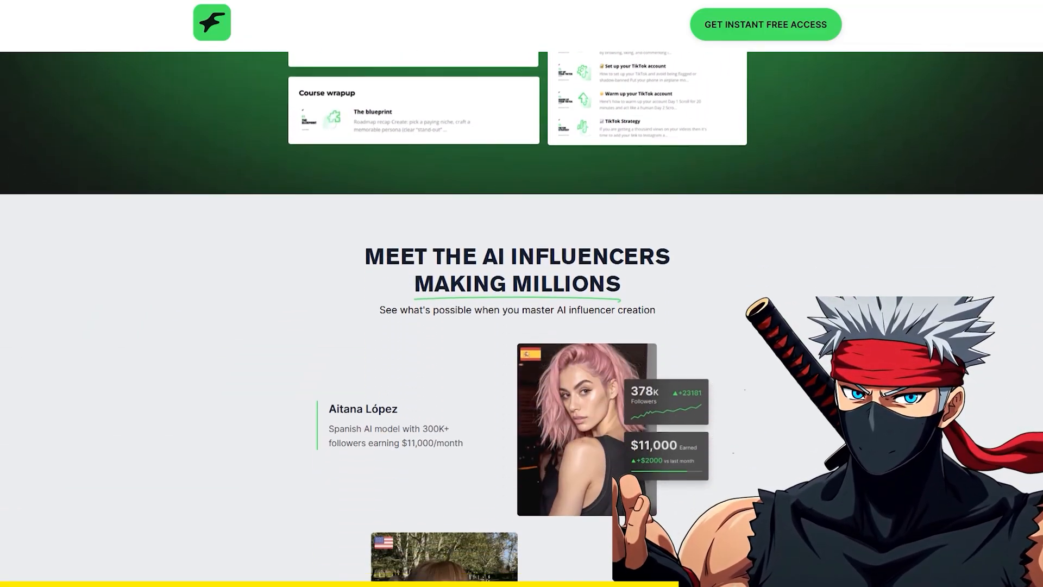
pyautogui.scroll(-3)
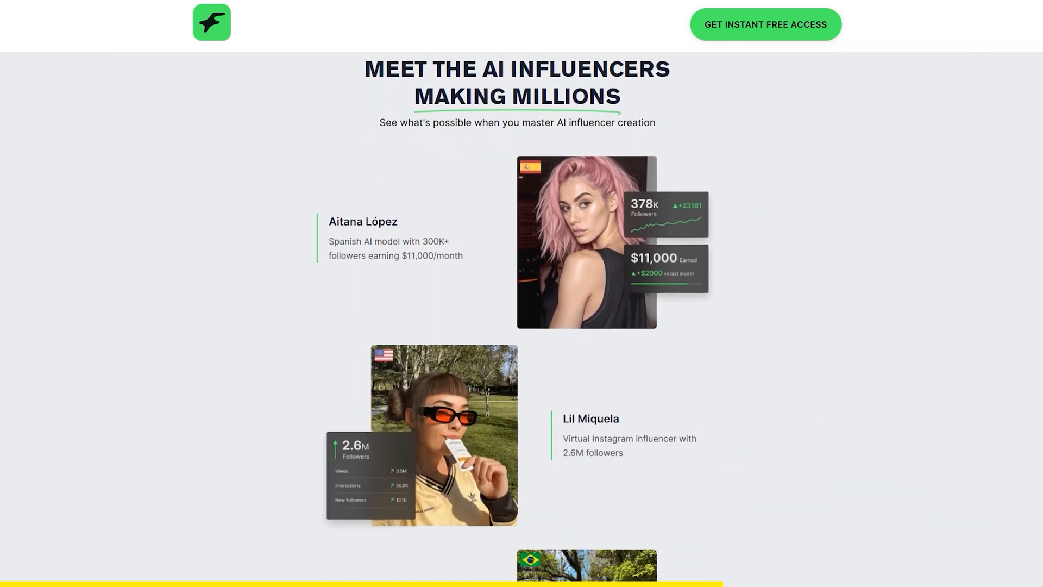
pyautogui.scroll(-3)
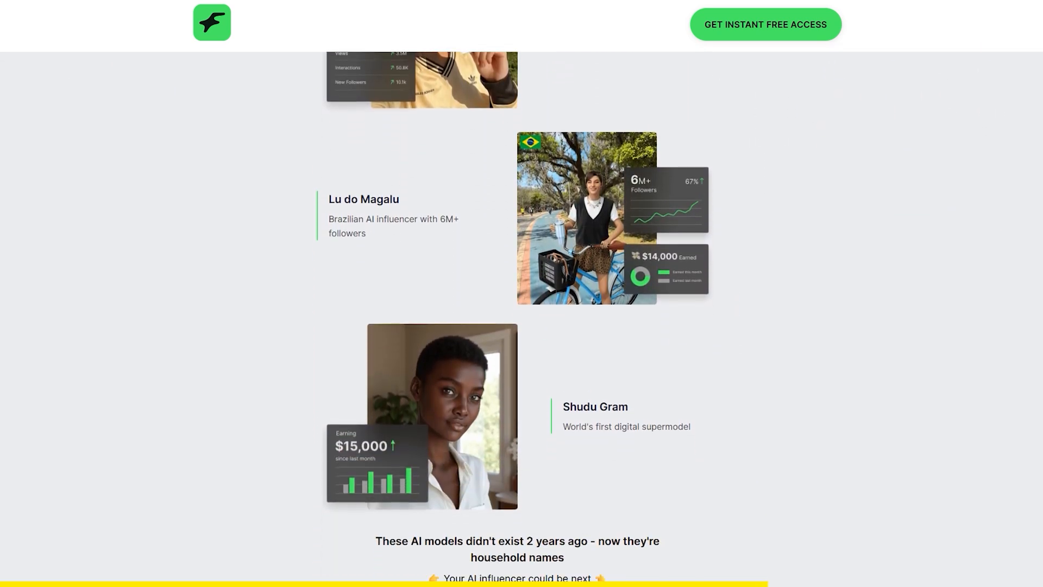
pyautogui.scroll(-3)
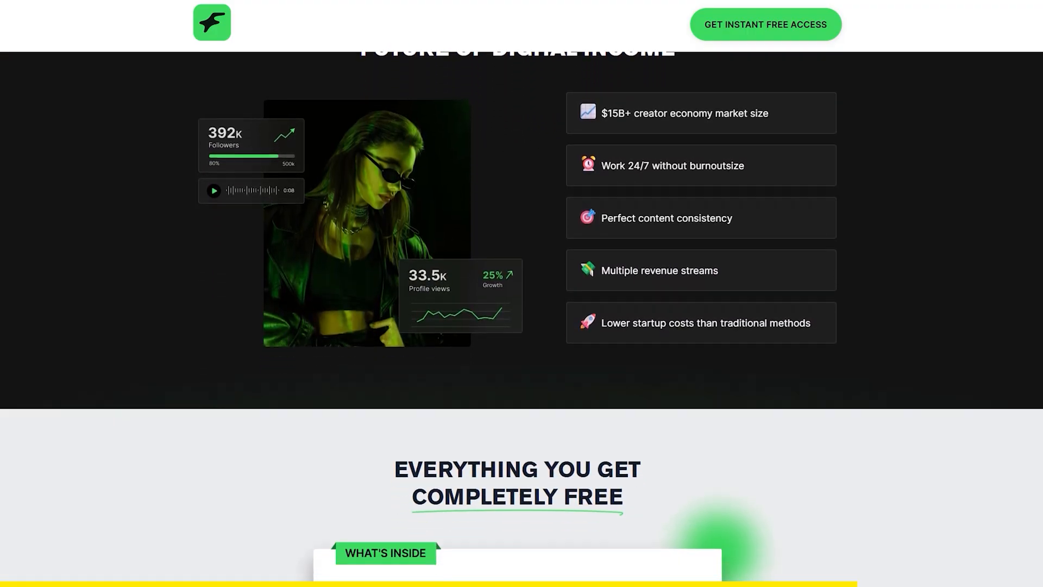
pyautogui.scroll(-3)
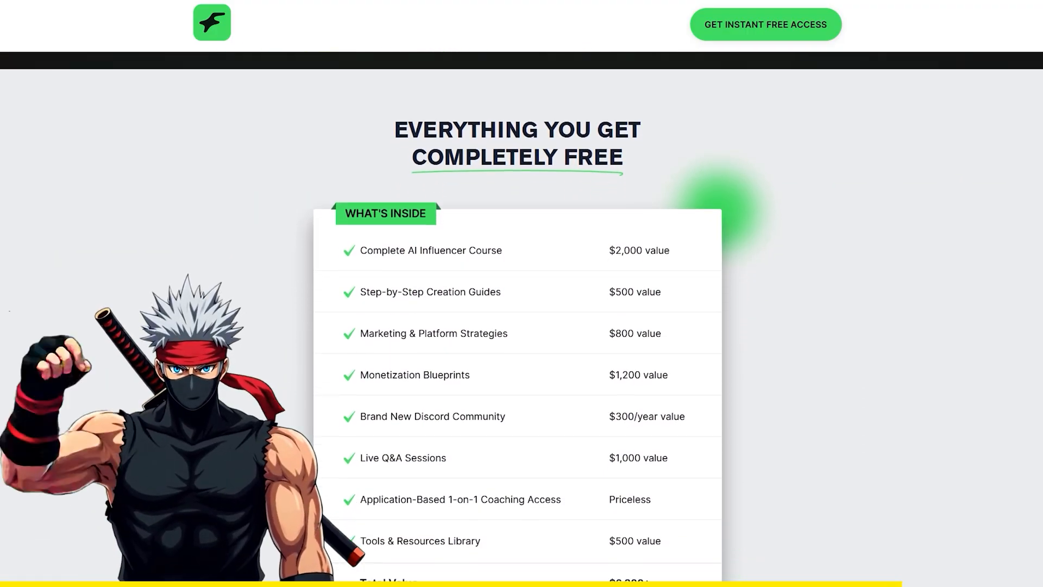
pyautogui.scroll(-3)
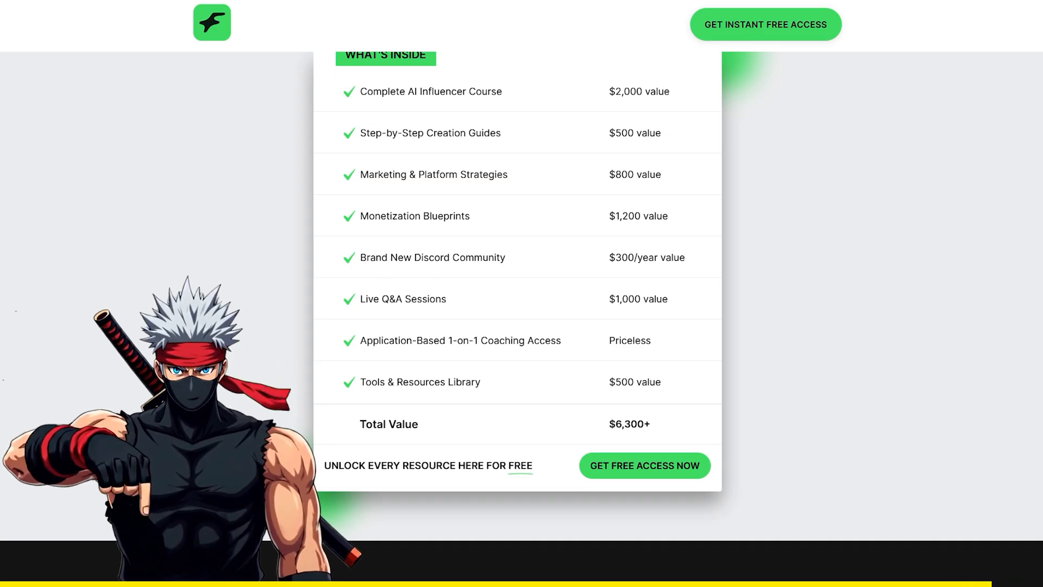
pyautogui.scroll(-3)
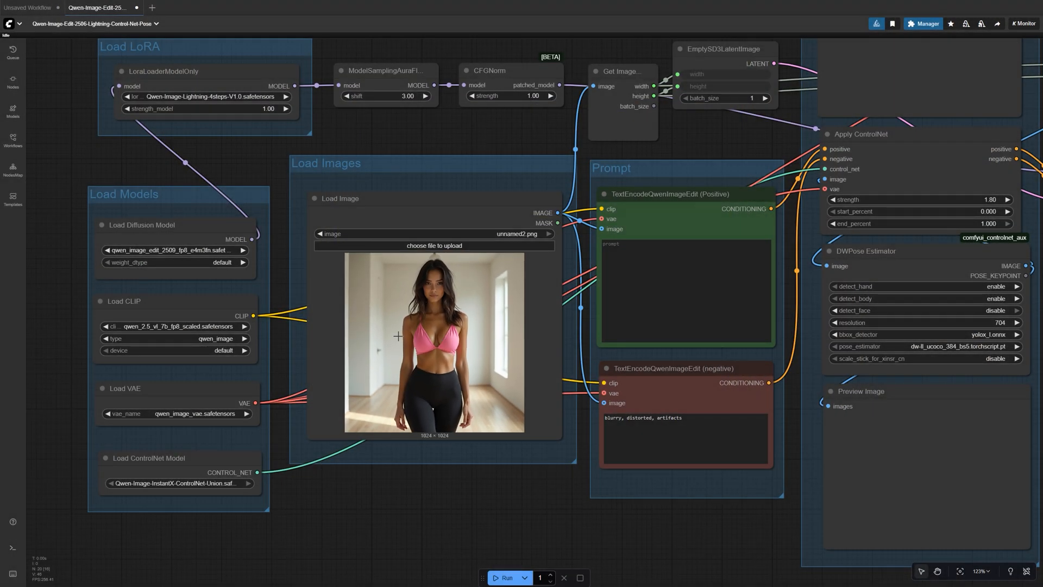
pyautogui.moveTo(411, 423)
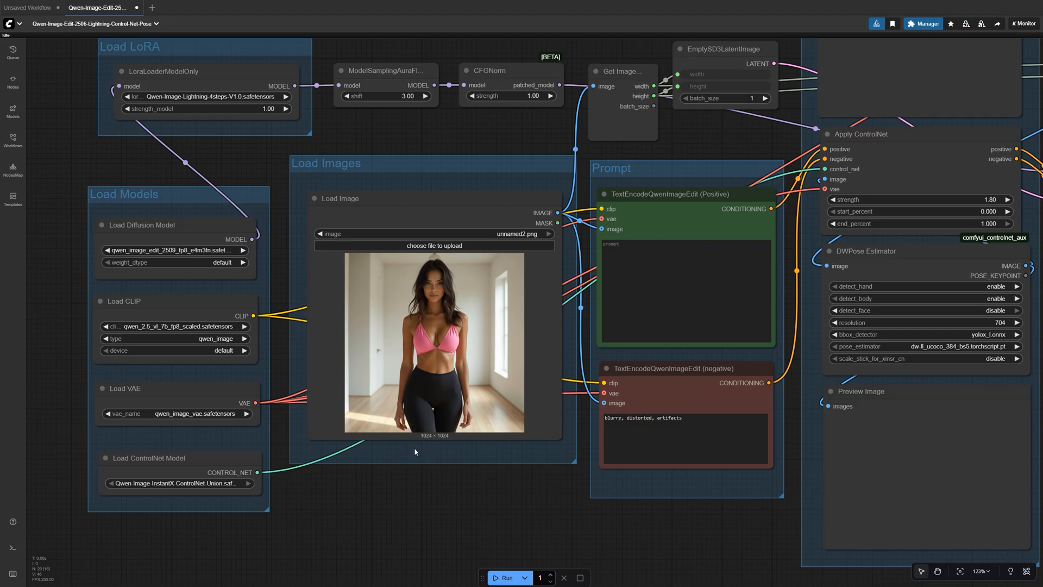
pyautogui.moveTo(420, 438)
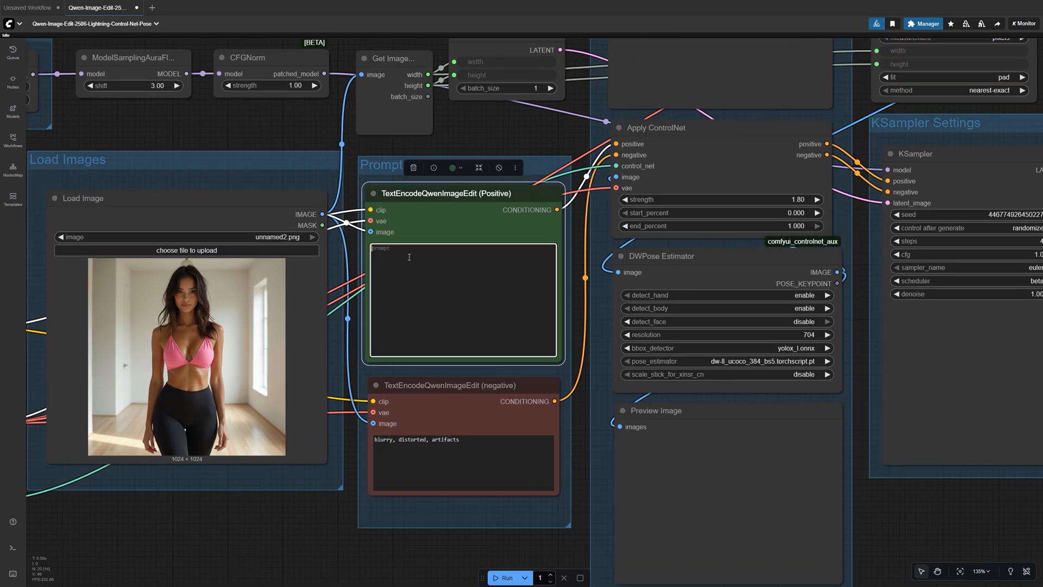
# - Enter 'keep clothing hair and background identical, preserve identity and lighting only adjust pose' as the positive prompt
pyautogui.write('keep clothing hair and background identical, preserve identy and lighting only adjust the pose to match the reference.')
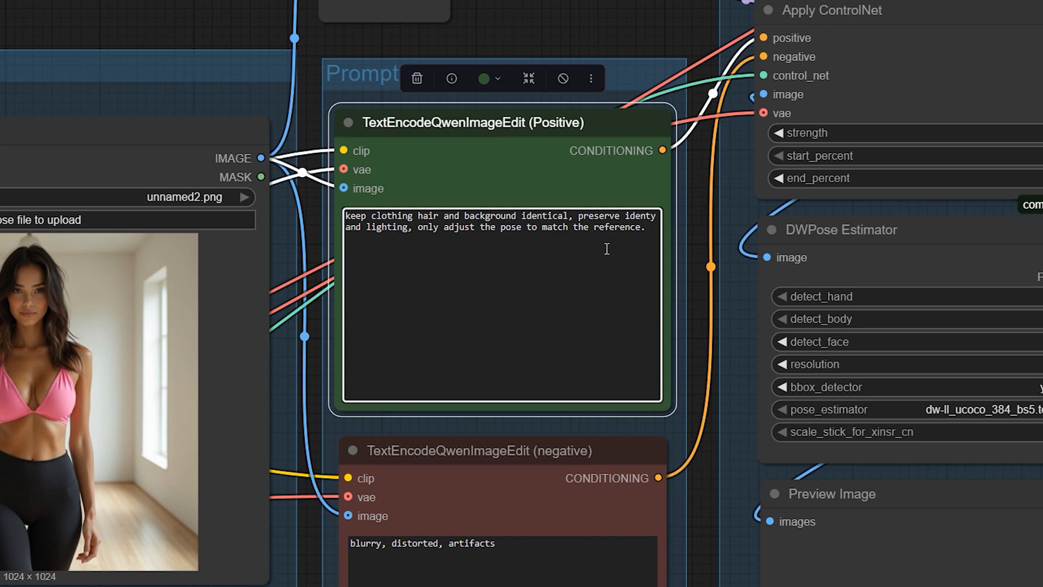
pyautogui.moveTo(702, 316)
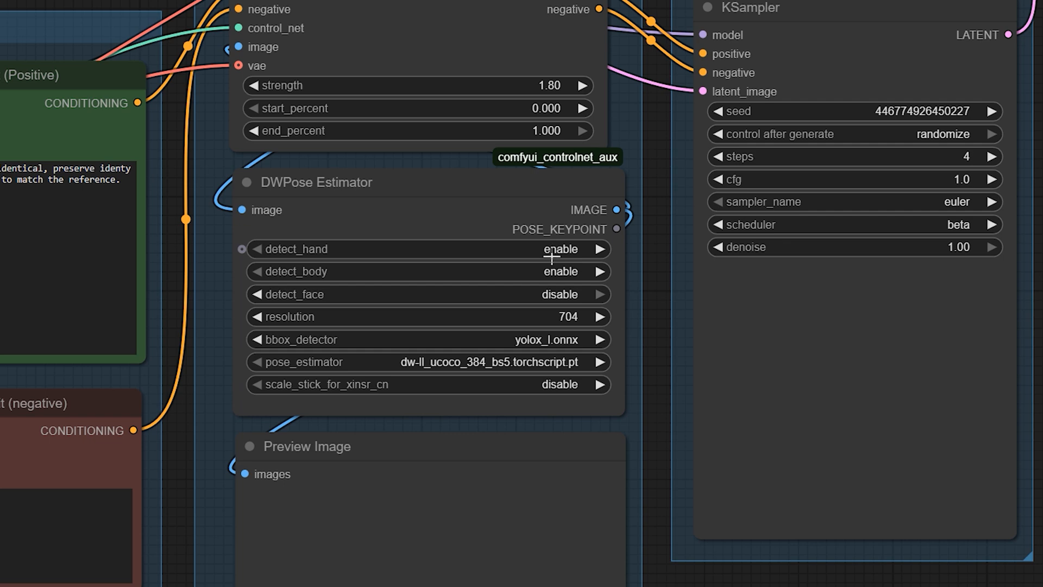
# - Set DWPose Estimator detect_face to disable and its resolution to 1024
pyautogui.click(560, 294)
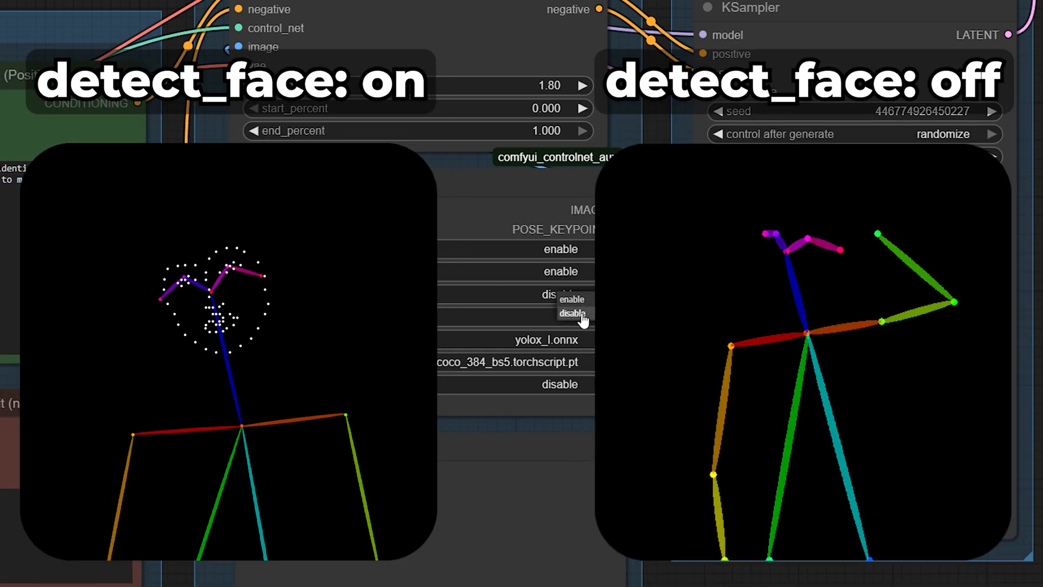
pyautogui.click(572, 314)
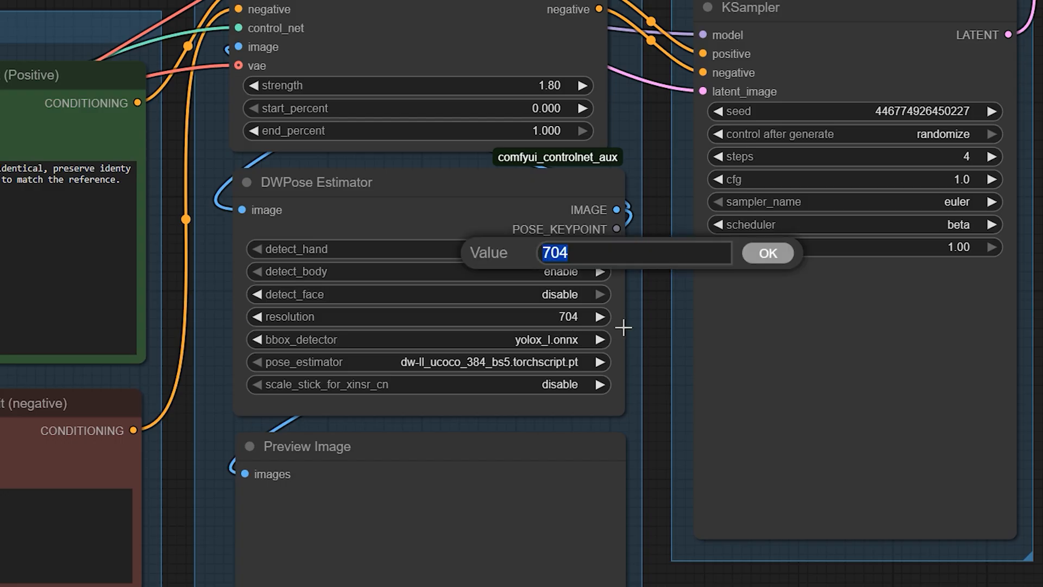
pyautogui.write('1024')
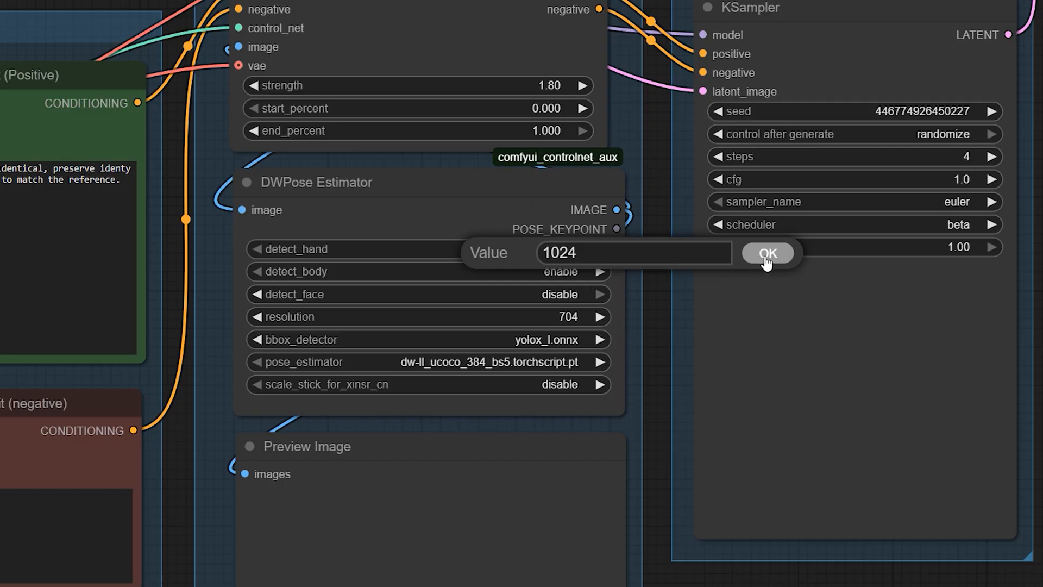
pyautogui.click(767, 253)
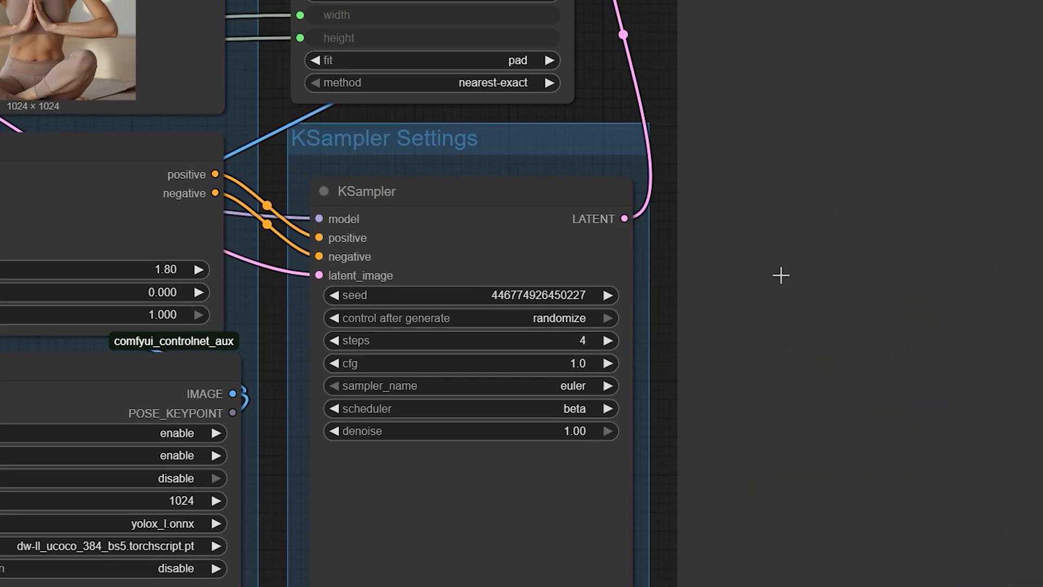
pyautogui.moveTo(576, 441)
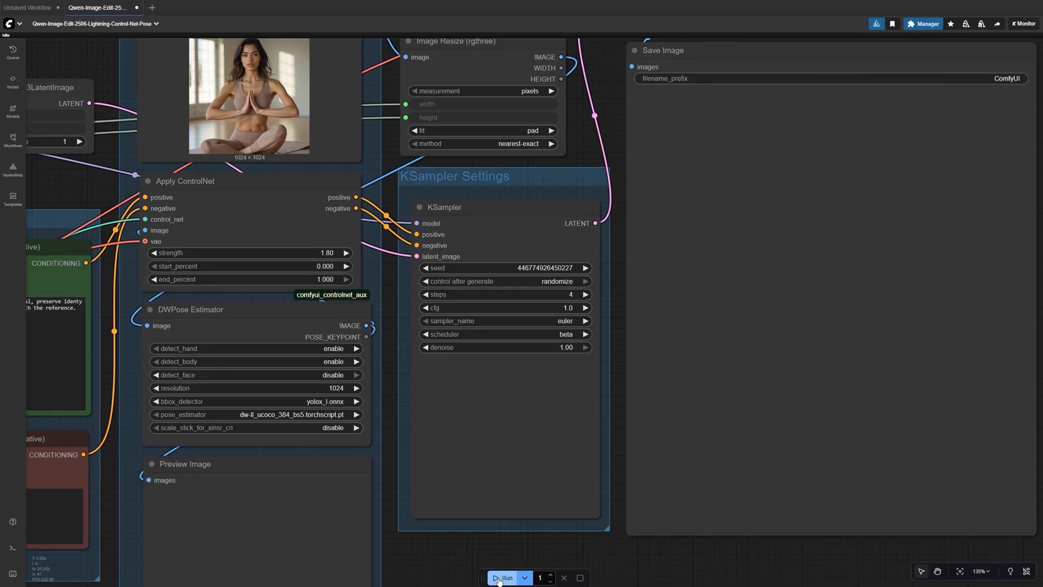
# - Run the workflow, raise Apply ControlNet strength to 2.03, and check the DWPose detect options
pyautogui.click(502, 577)
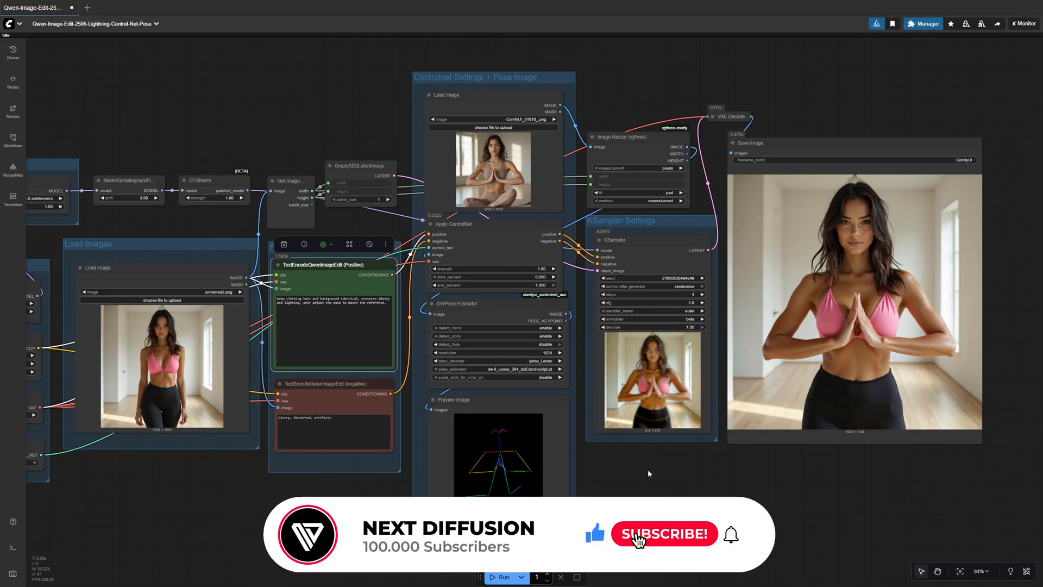
pyautogui.click(664, 534)
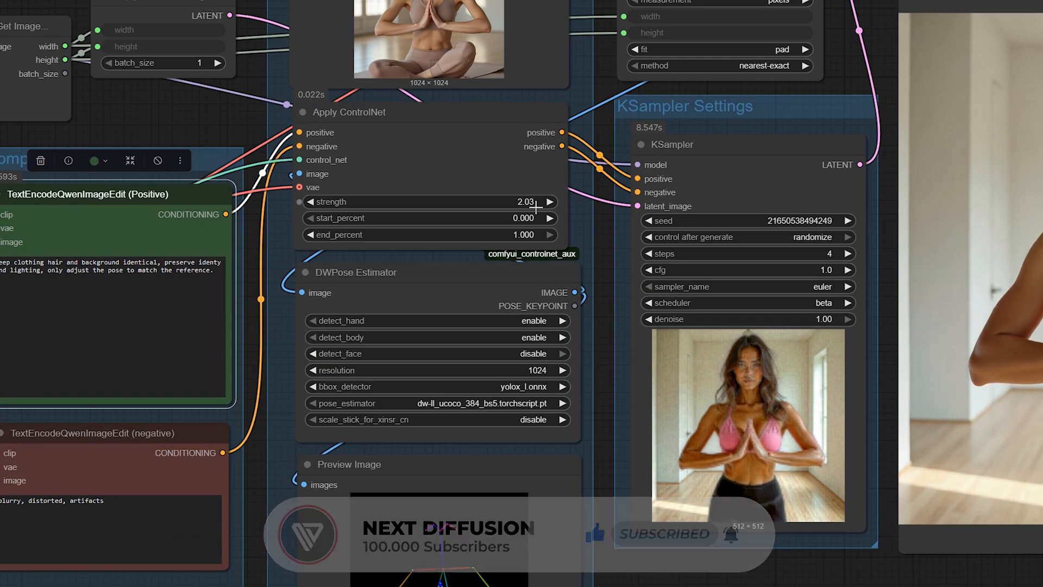
pyautogui.click(534, 337)
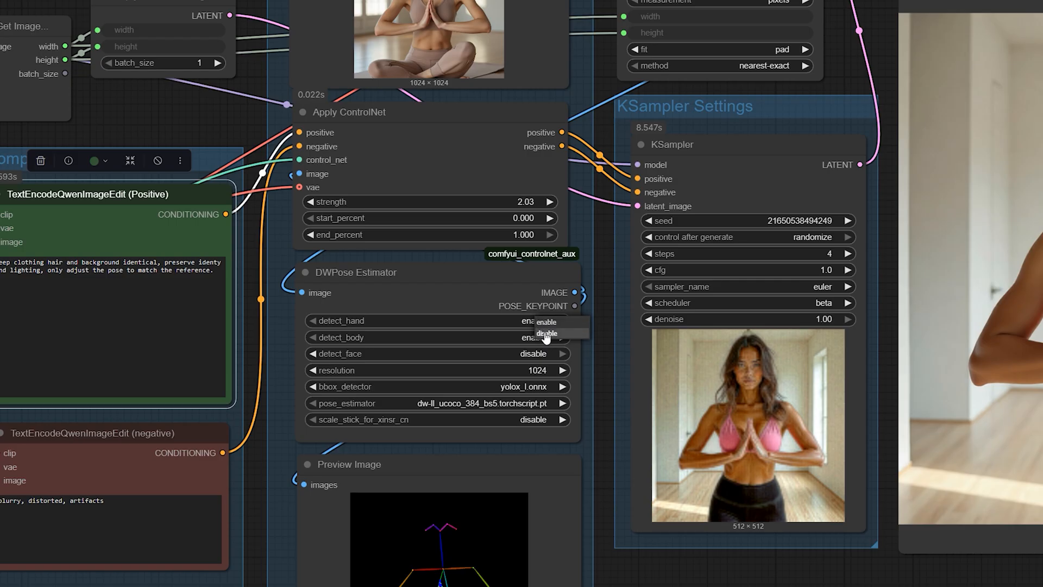
pyautogui.click(546, 322)
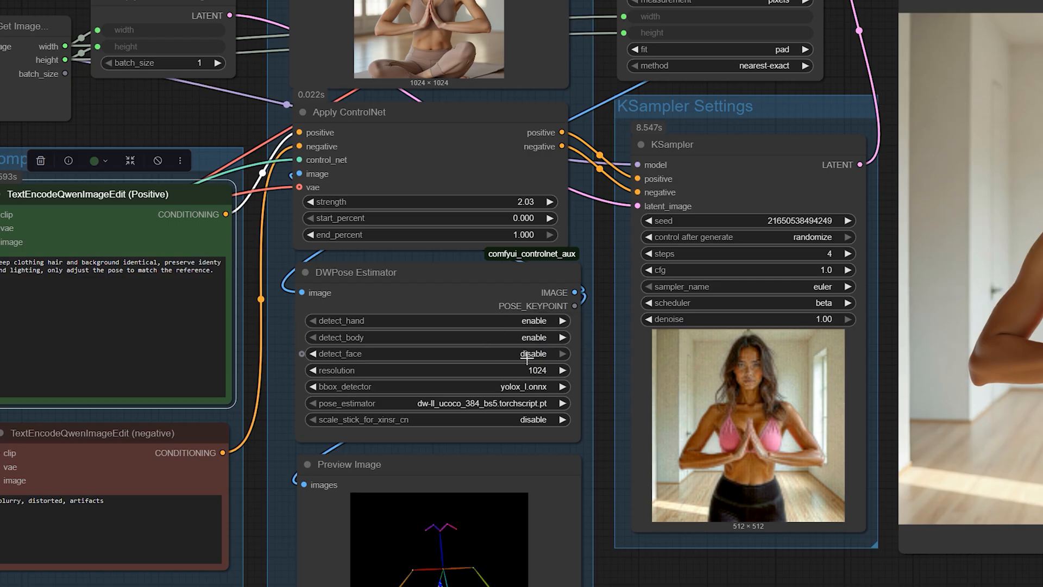
pyautogui.click(532, 353)
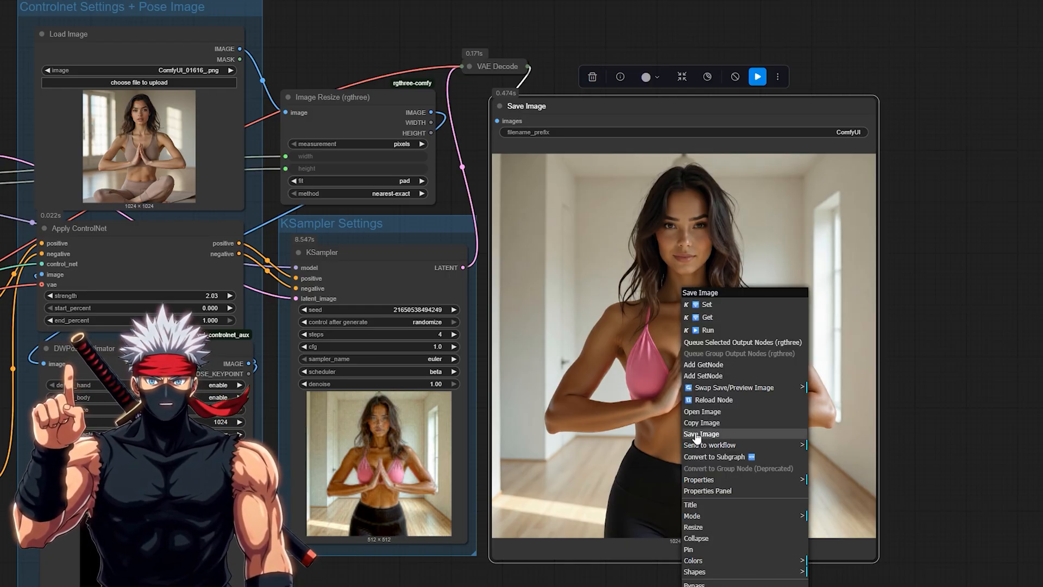
# - Save the generated hands-together image from the Save Image node
pyautogui.click(915, 430)
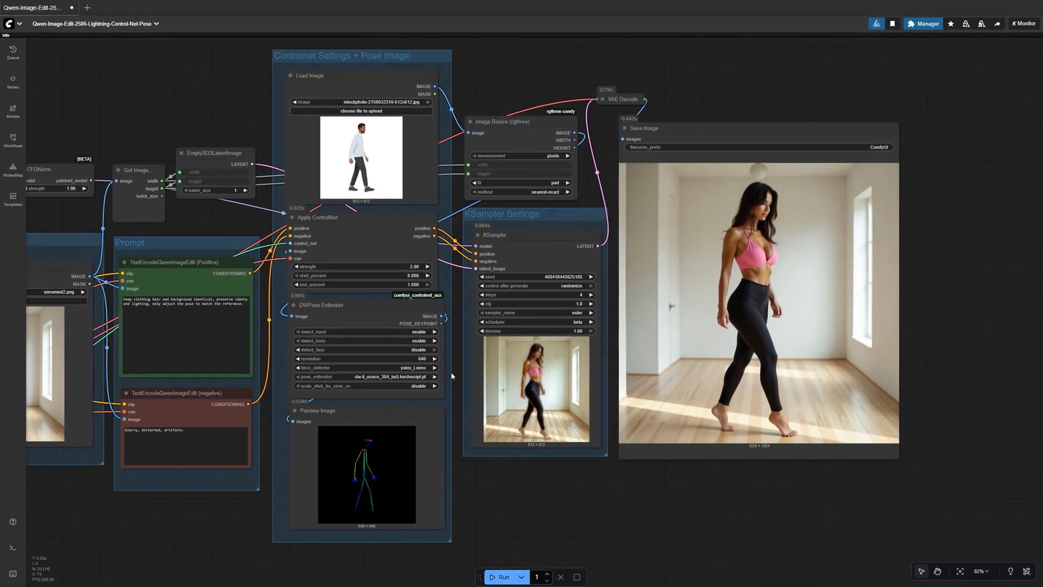
# - Run the pose workflow on the arms-raised reference to generate the woman with arms overhead
pyautogui.click(504, 577)
pyautogui.write('arm raised, ')
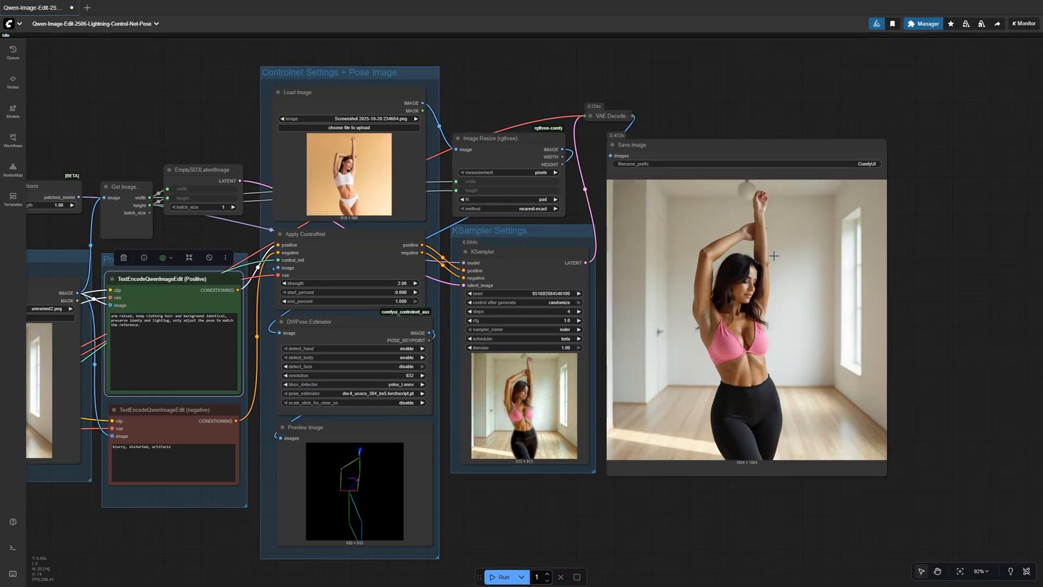
pyautogui.moveTo(738, 501)
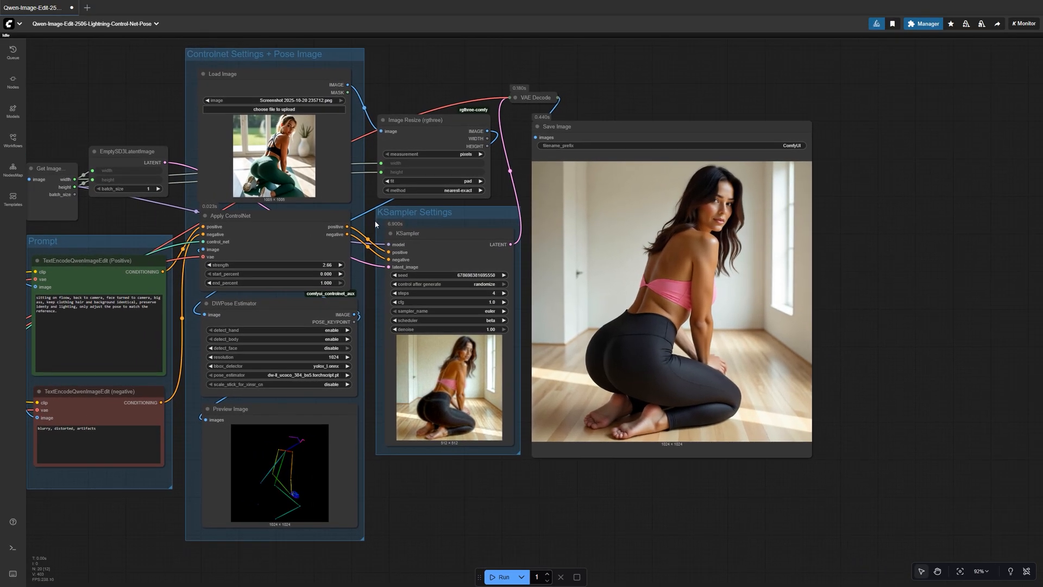
pyautogui.moveTo(915, 290)
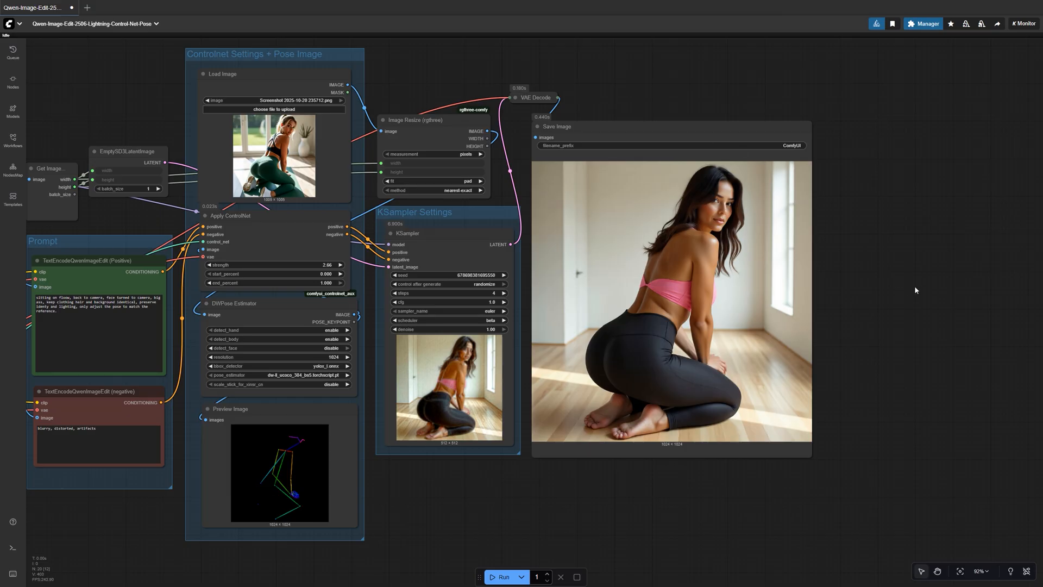